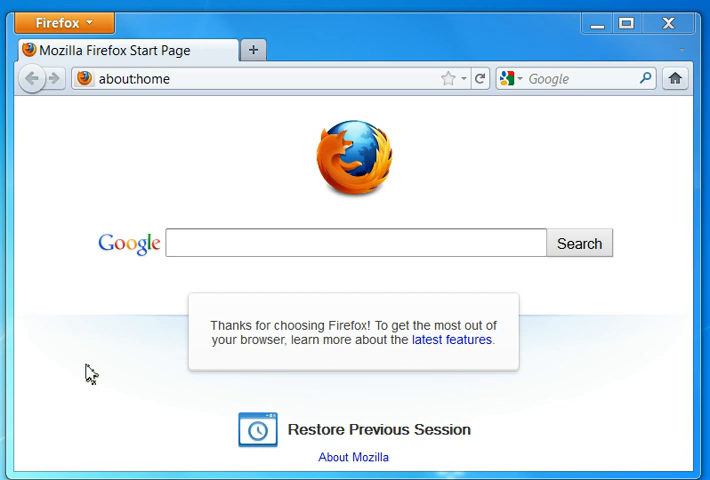
Step: Open a new tab for the 'testing menu' test page and scroll through it
left_click(256, 49)
type("http://10.243.0.31/test.html")
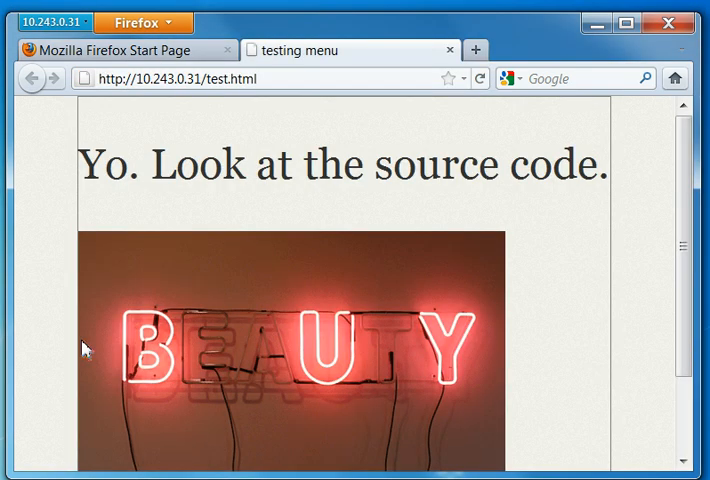
scroll("down", 3)
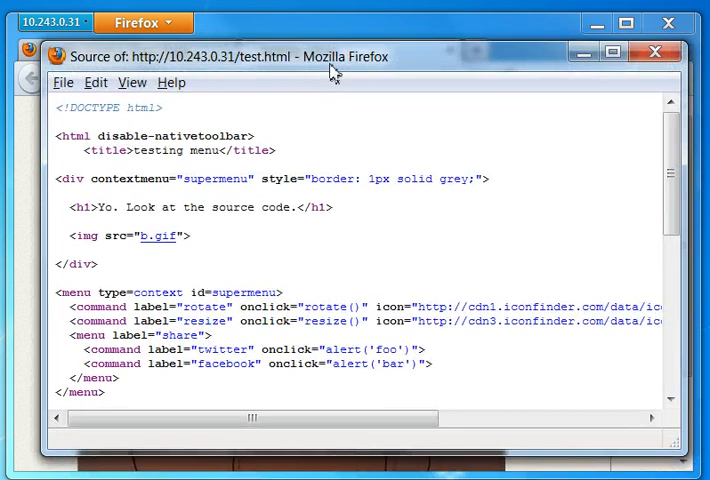
Step: Highlight the supermenu contextmenu attribute and the rotate command label in the source
double_click(131, 179)
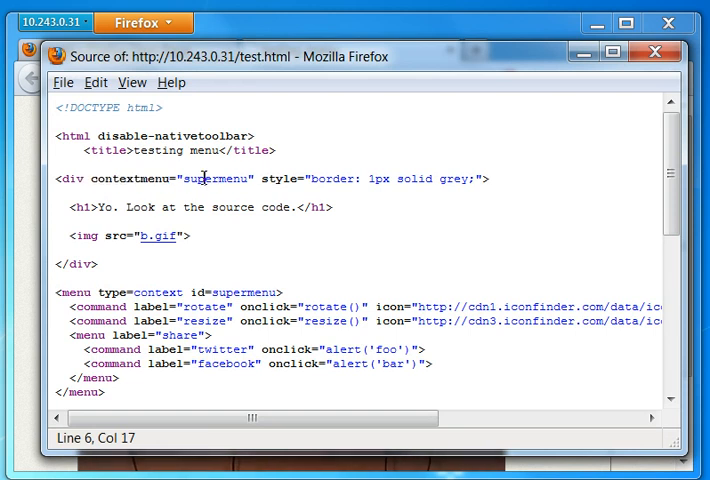
double_click(213, 145)
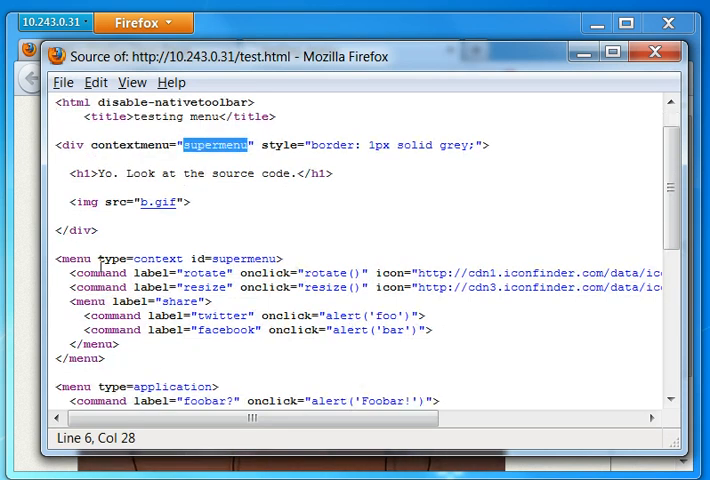
double_click(227, 259)
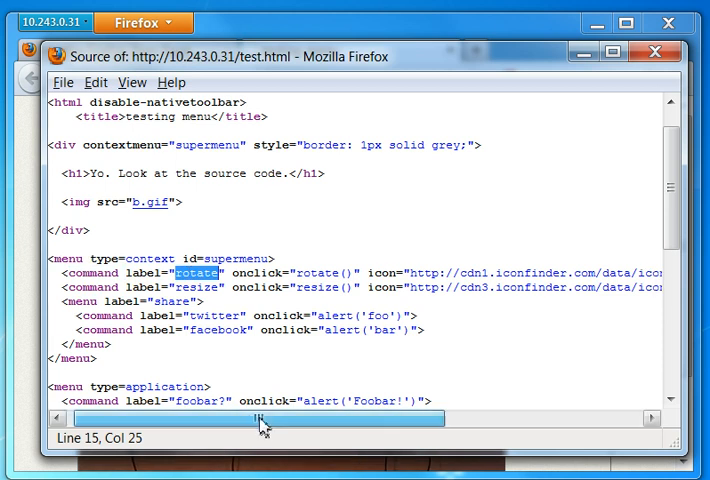
Step: Scroll horizontally to the menu icon URLs and close the source window
left_click_drag(262, 418, 320, 418)
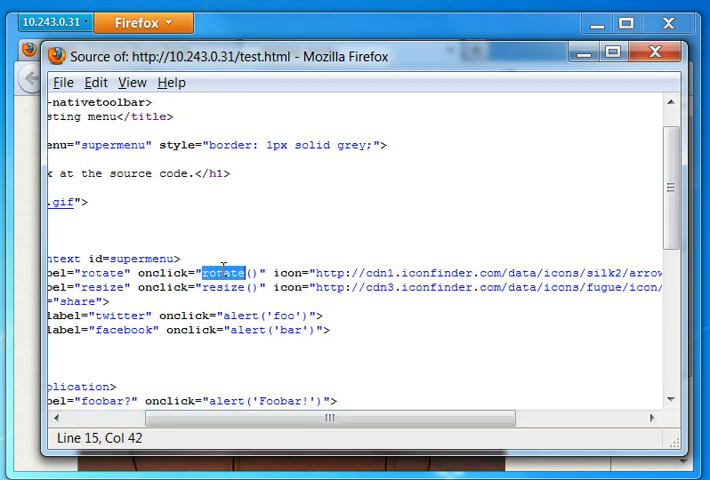
scroll("right", 3)
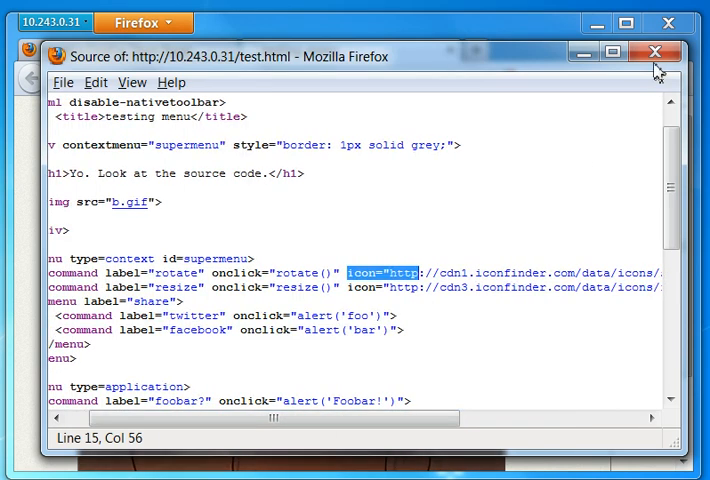
left_click(655, 53)
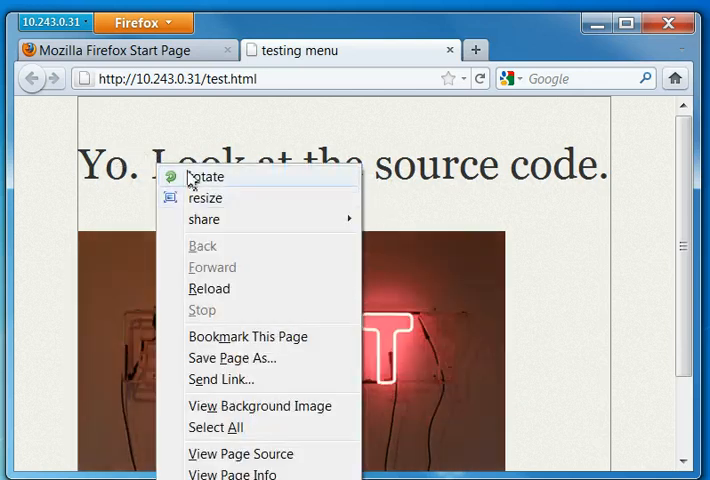
Step: Rotate the neon BEAUTY image, resize it from its custom menu, then reopen the page menu
left_click(206, 176)
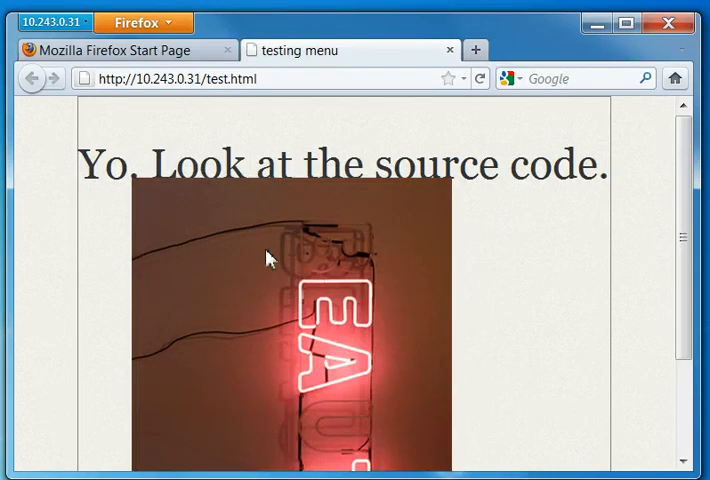
right_click(267, 258)
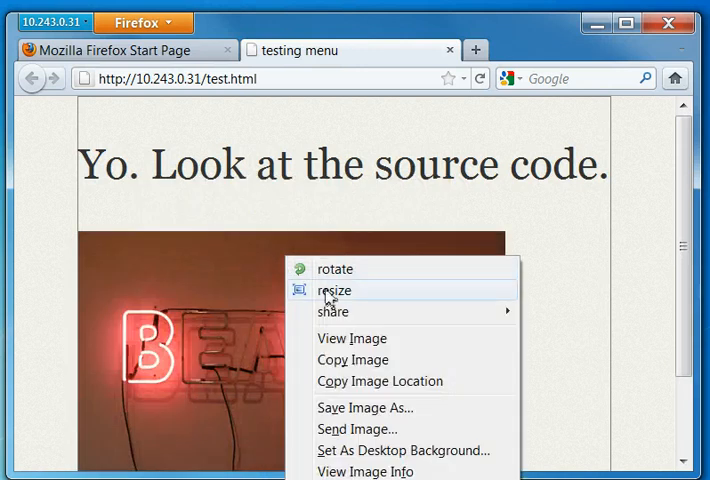
left_click(335, 290)
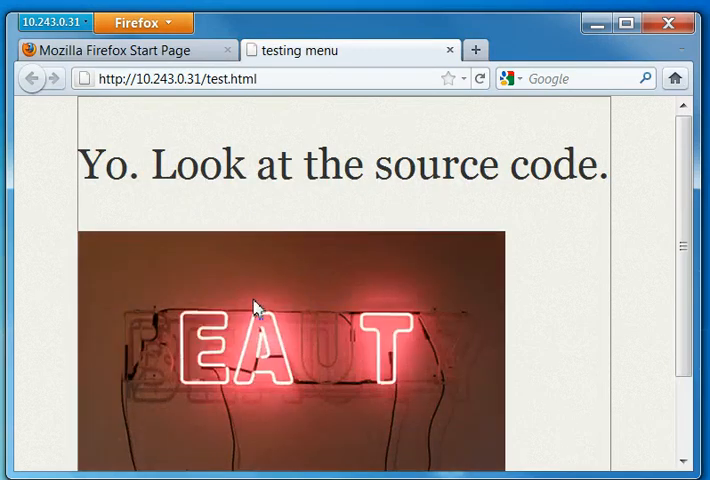
right_click(255, 307)
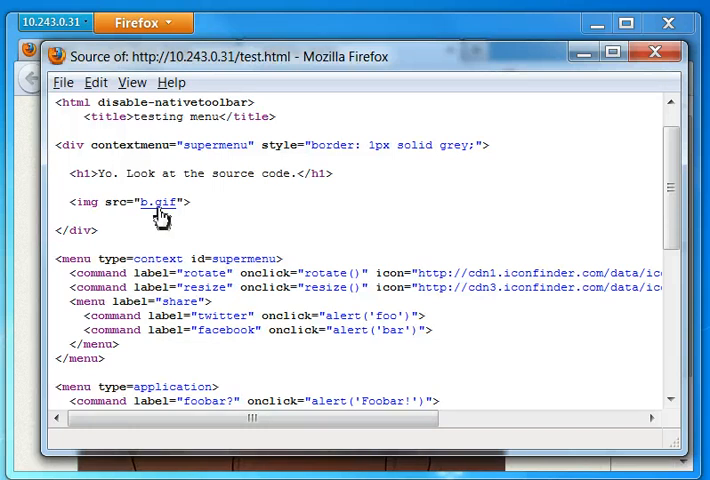
Step: Scroll the source and highlight the 'application' type value on the second menu element
scroll("down", 3)
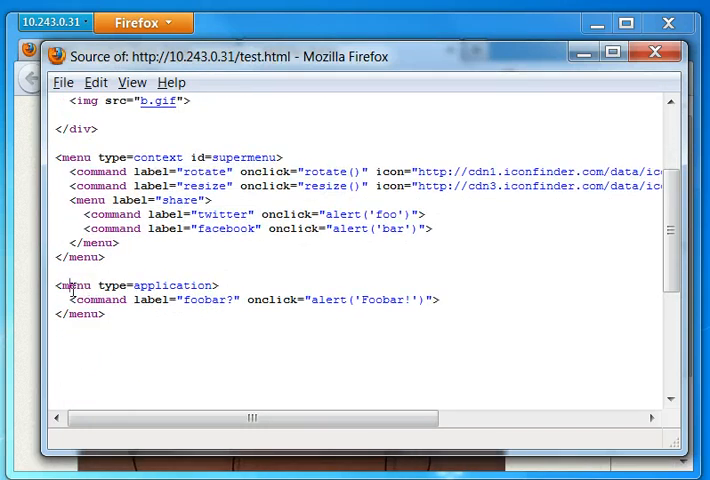
double_click(75, 285)
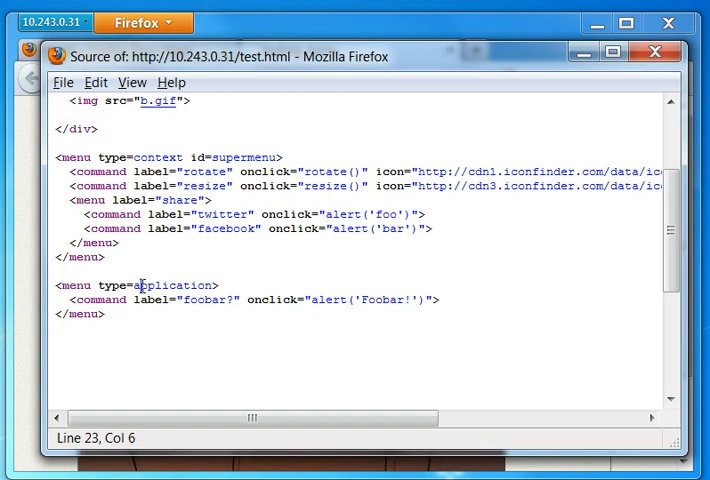
double_click(178, 285)
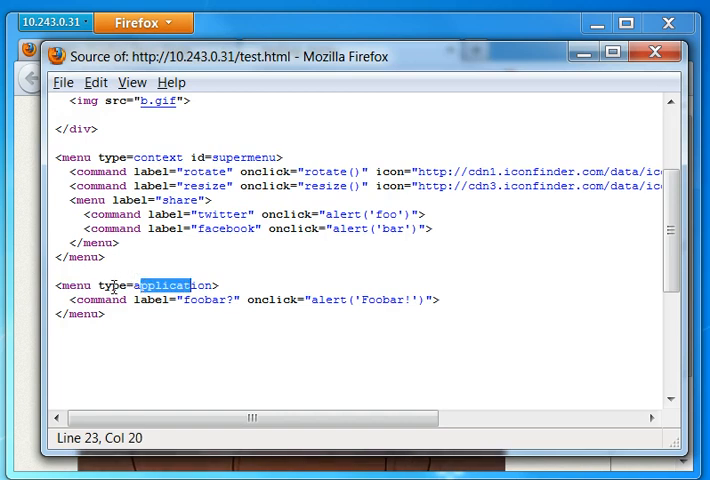
double_click(102, 299)
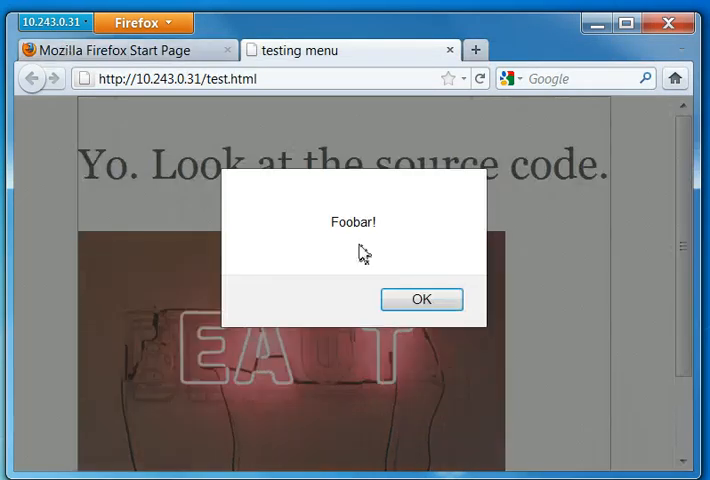
Step: Dismiss the Foobar! alert with OK
left_click(421, 299)
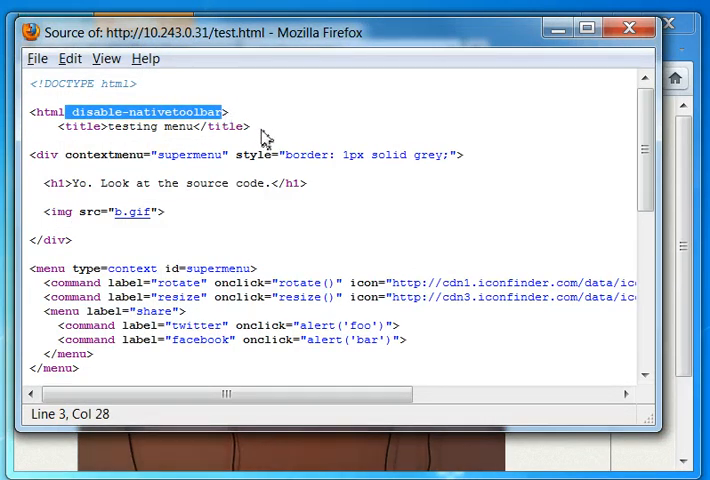
mouse_move(425, 127)
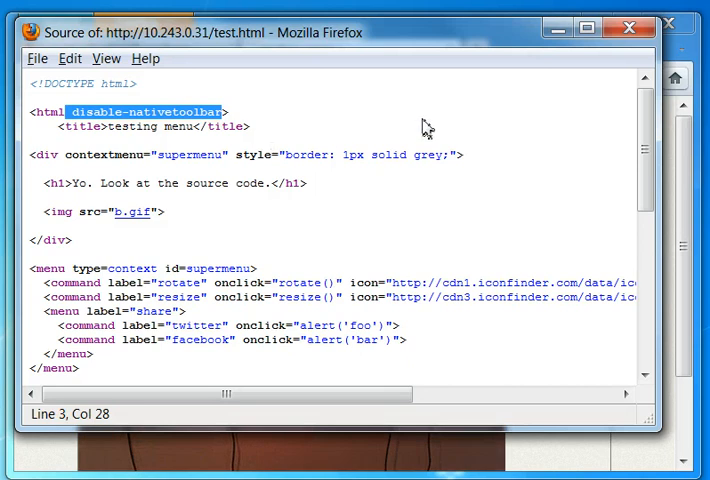
mouse_move(505, 103)
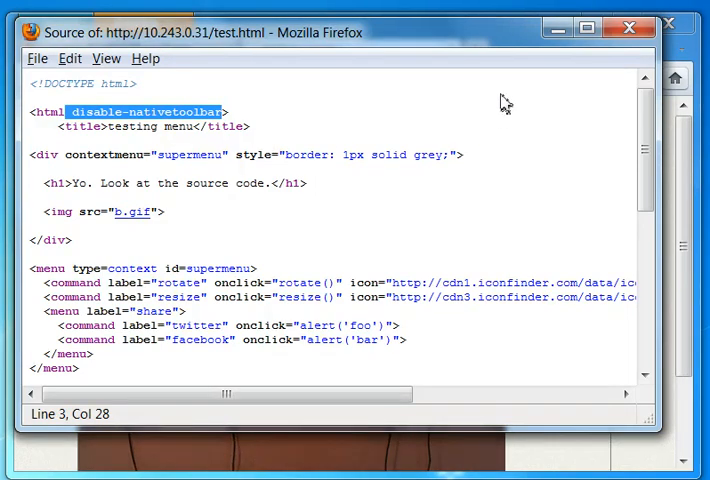
mouse_move(540, 87)
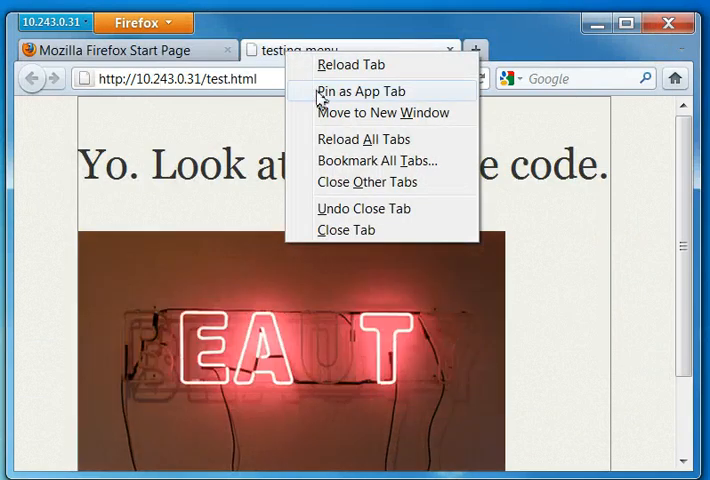
Step: Pin the test page as an app tab and load Twitter / Home via the 'tw' suggestion
left_click(345, 229)
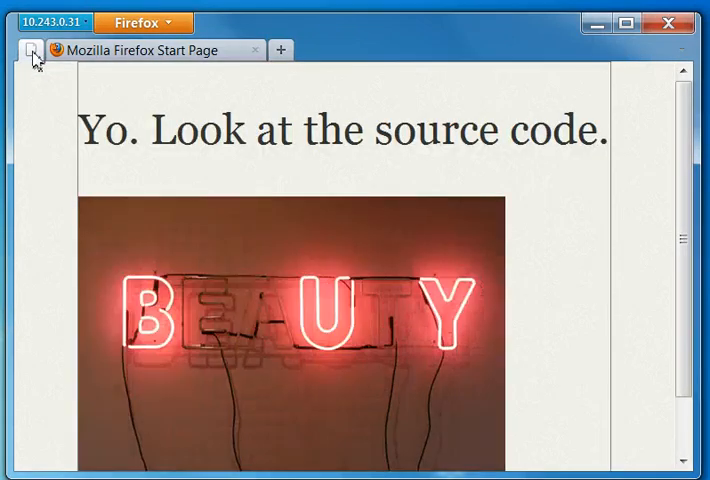
left_click(31, 51)
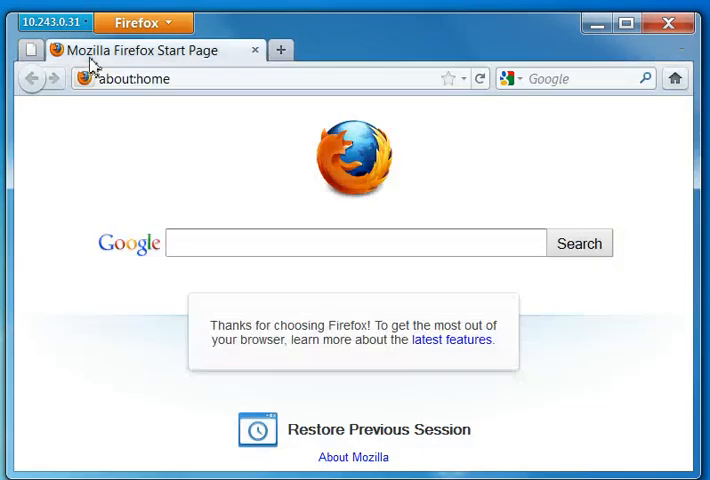
type("tw")
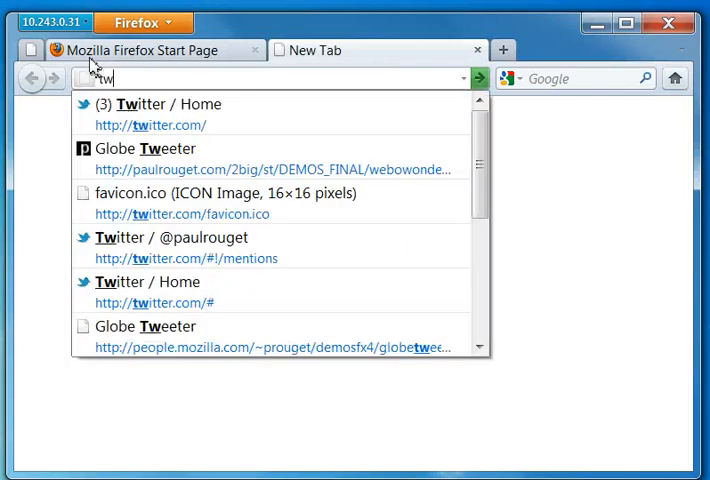
key("Down")
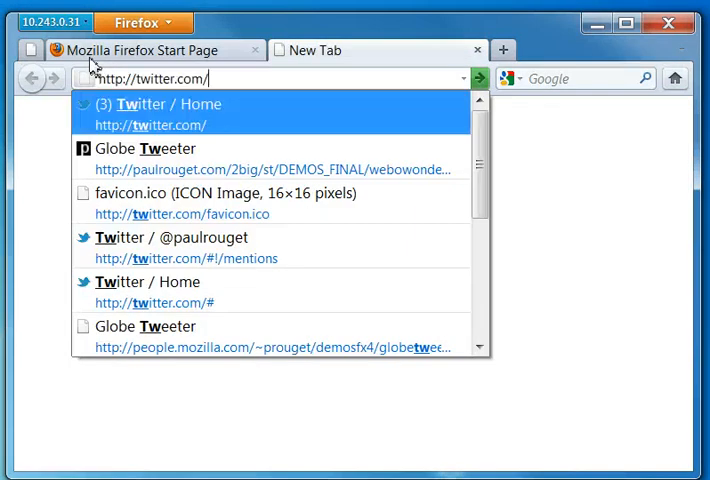
left_click(168, 114)
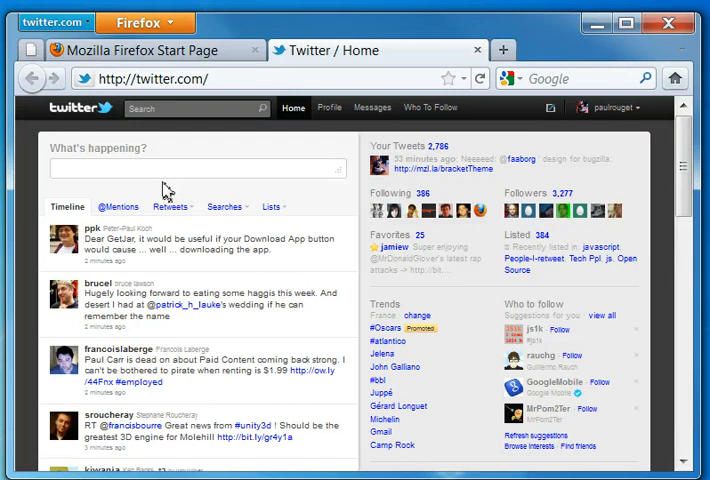
mouse_move(120, 248)
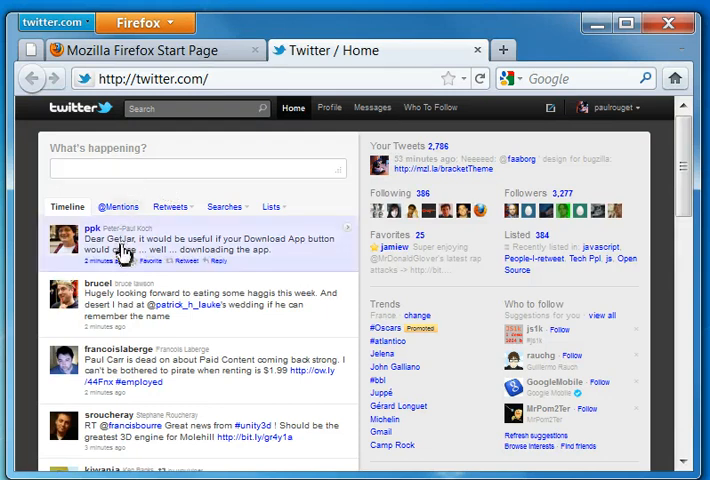
Step: Choose 'new tweet!' from a tweet's custom context menu and click into the tweet box
right_click(130, 245)
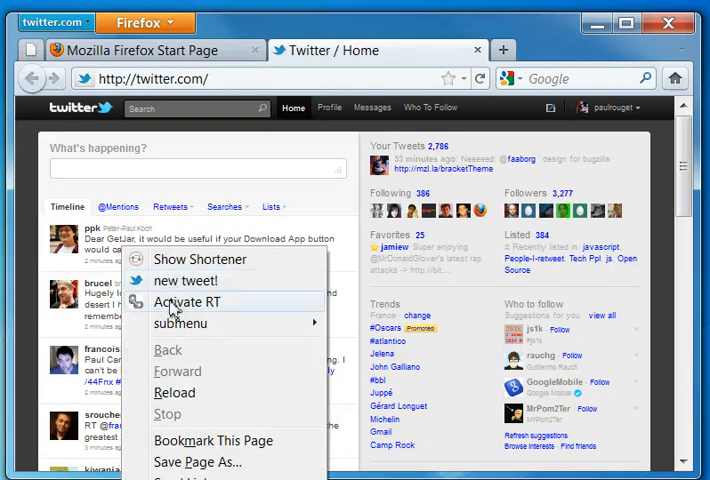
mouse_move(200, 259)
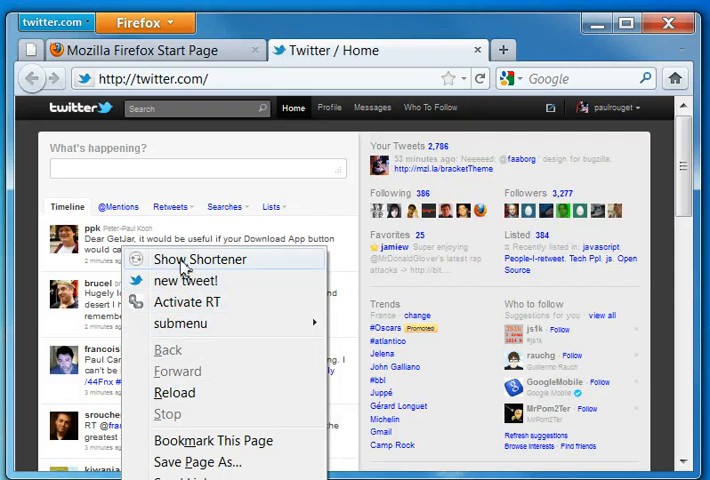
left_click(185, 280)
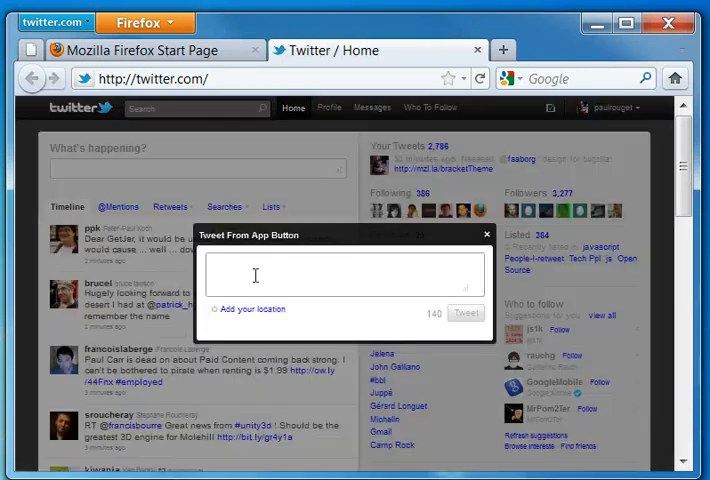
left_click(487, 234)
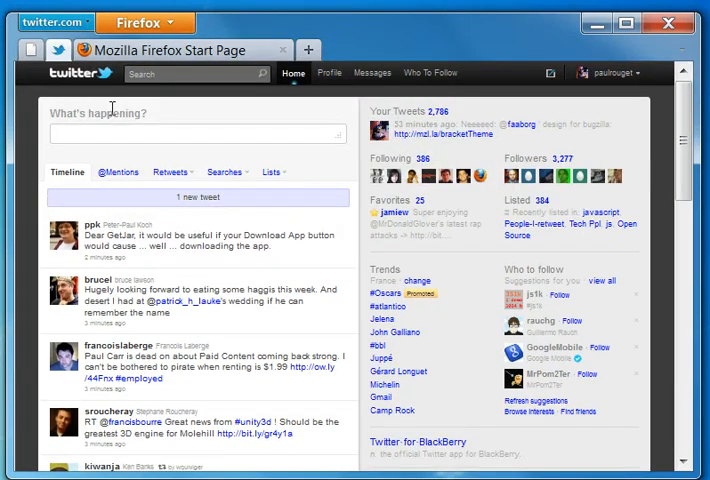
mouse_move(40, 103)
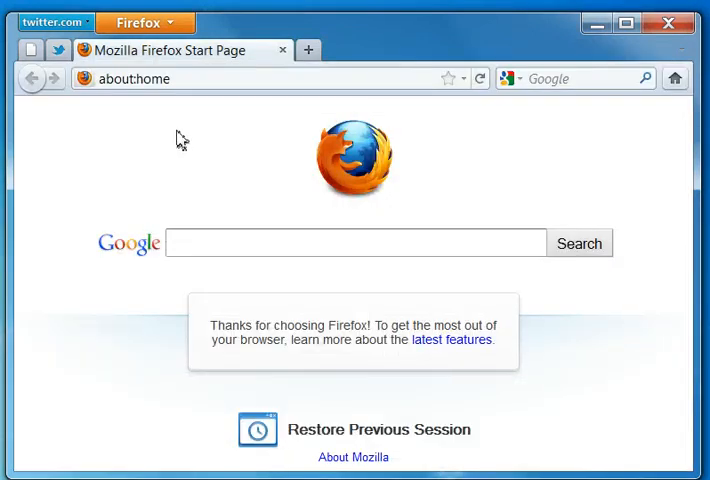
Step: Choose 'new tweet!' from the pinned Twitter app's menu
left_click(50, 22)
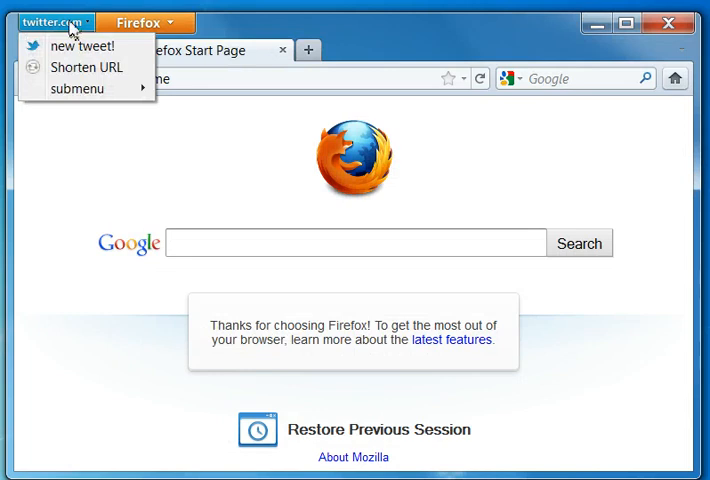
left_click(82, 46)
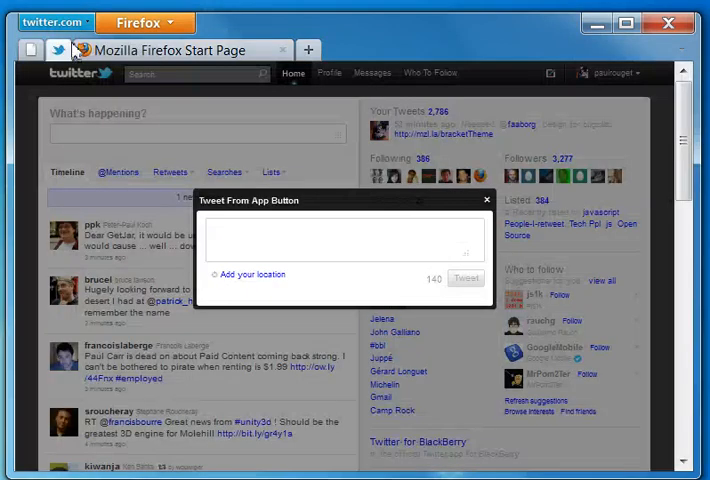